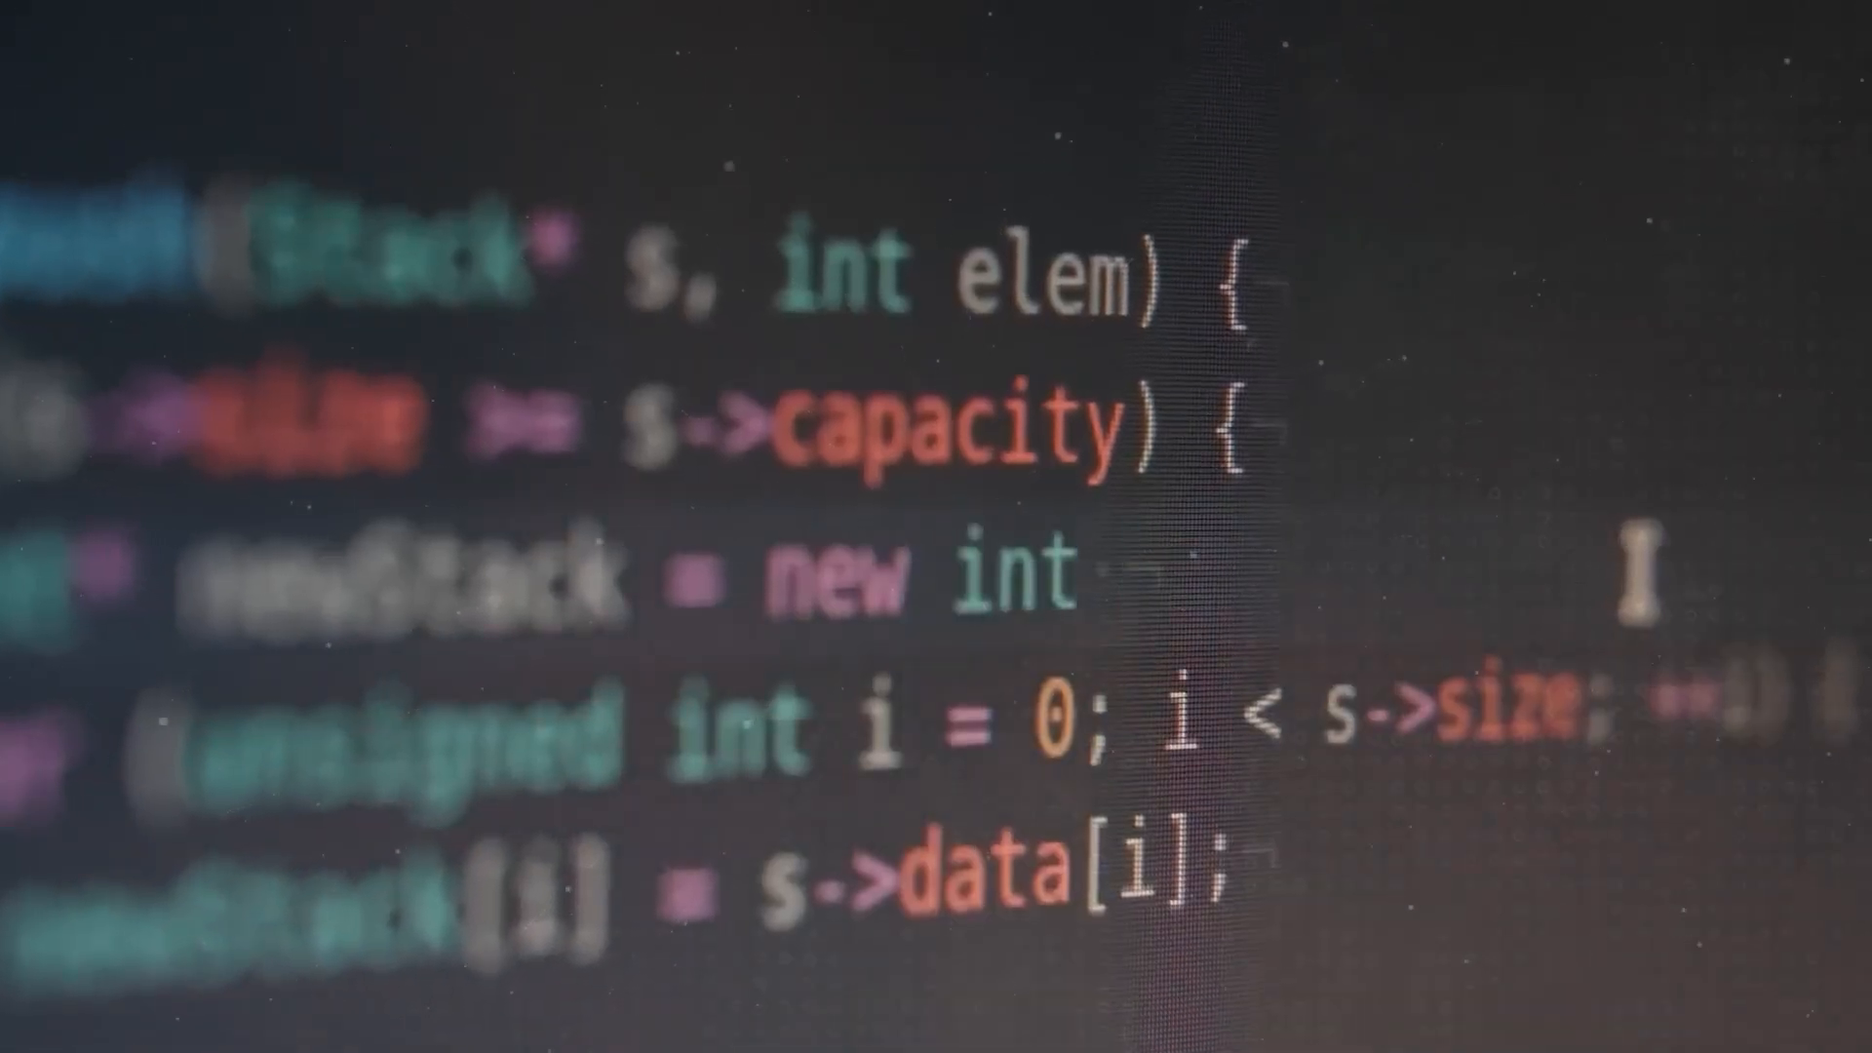
type("(s-)]")
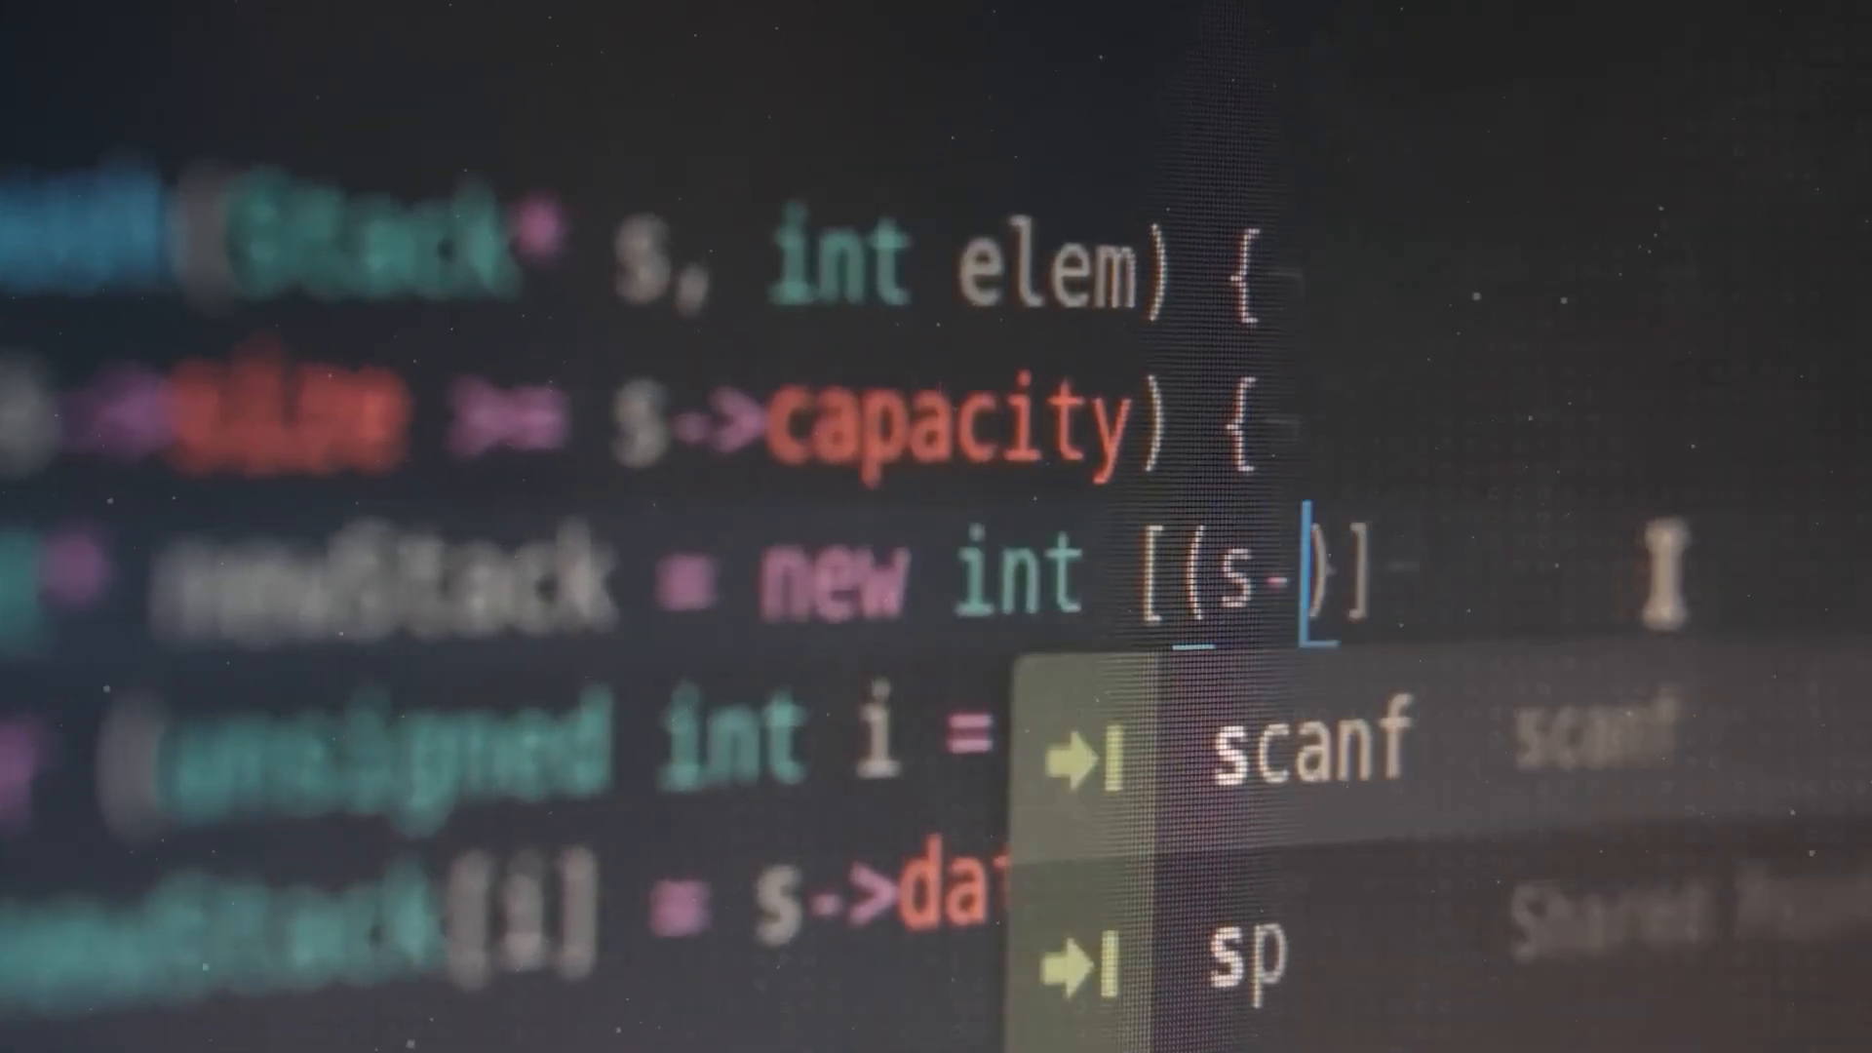